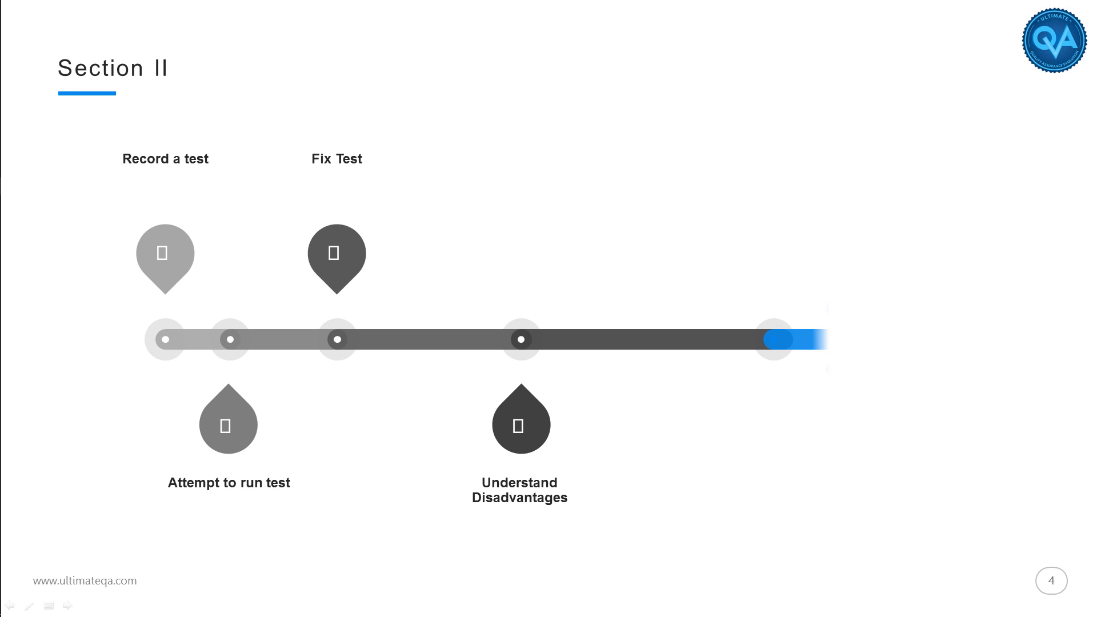
# Advance the slideshow to reveal the Section II timeline steps: record, run, fix, disadvantages
pyautogui.press('right')
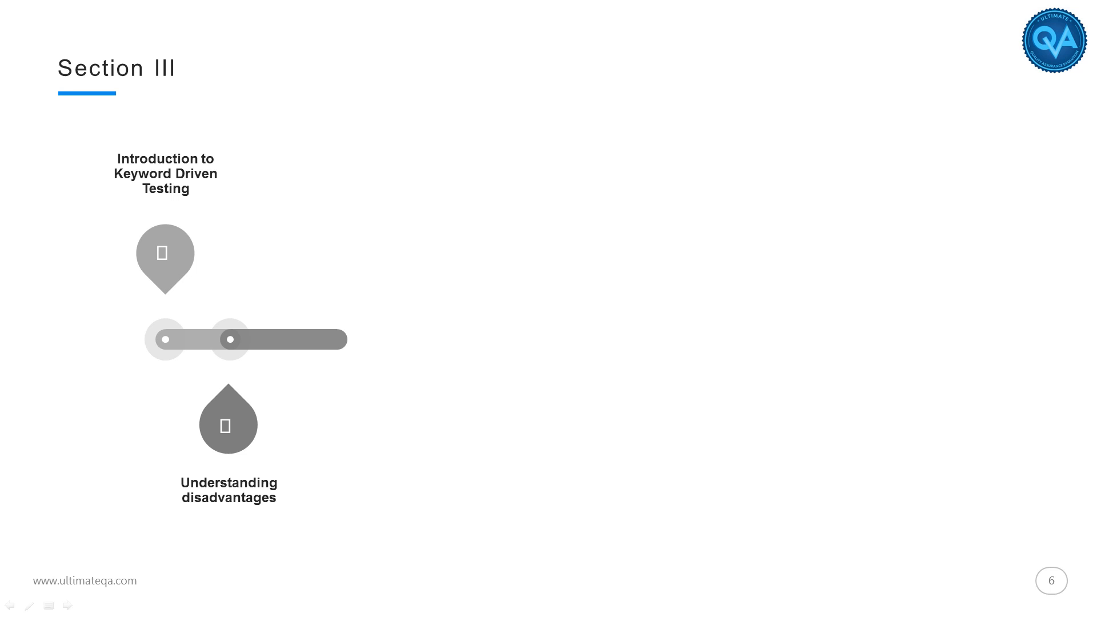
# Advance to the Section III slide covering keyword-driven testing and its disadvantages
pyautogui.press('Right')
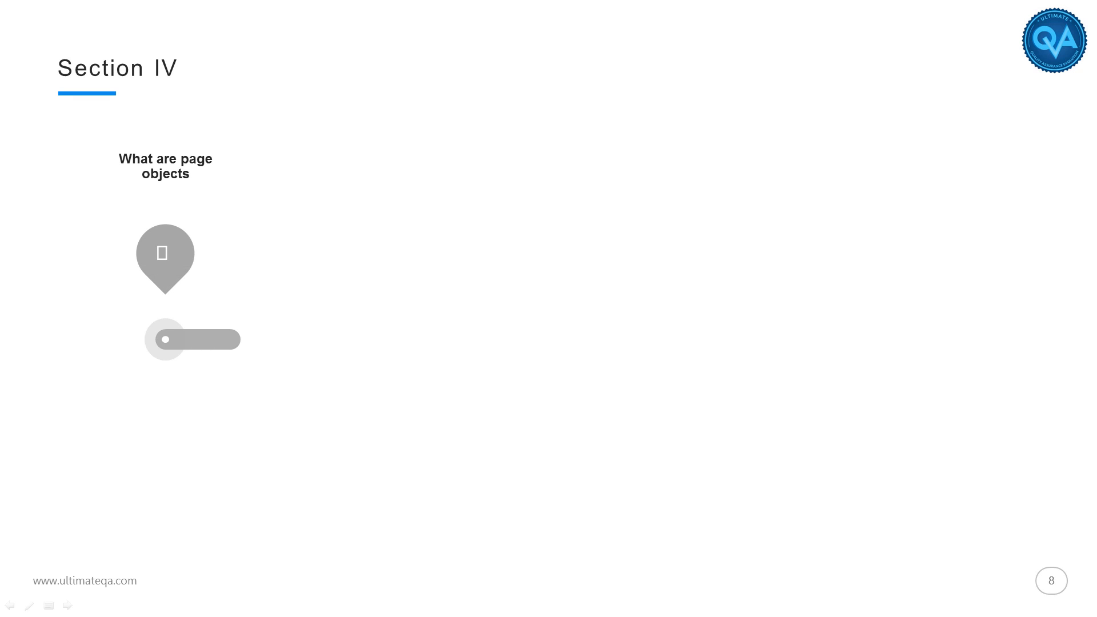